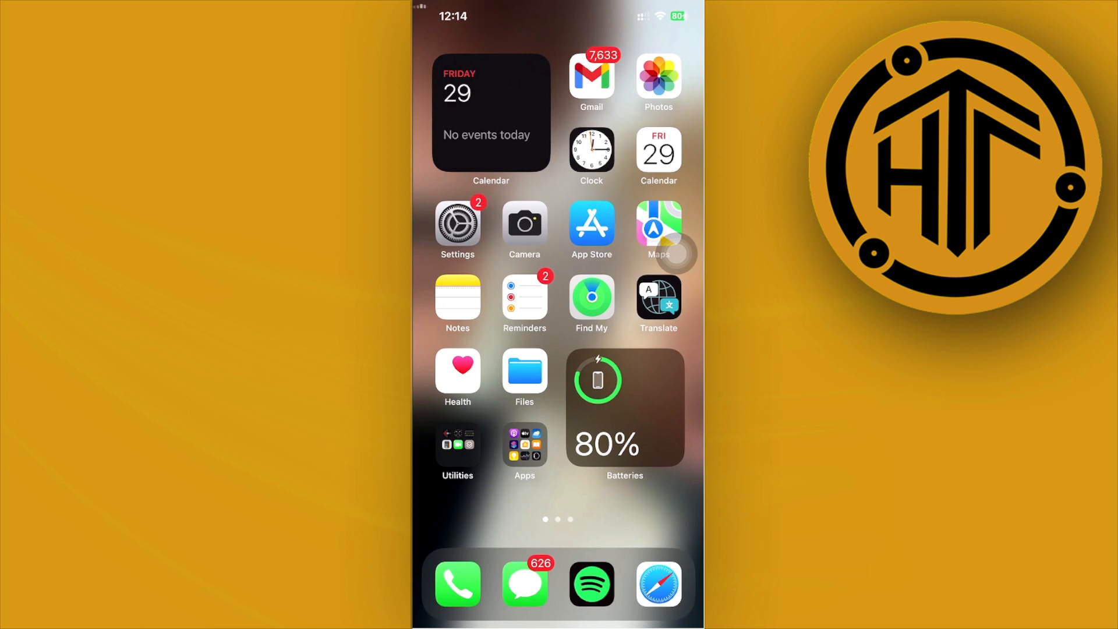
Launch Find My from the Home Screen to reach its map and People view
{"action": "left_click", "coordinate": [590, 300]}
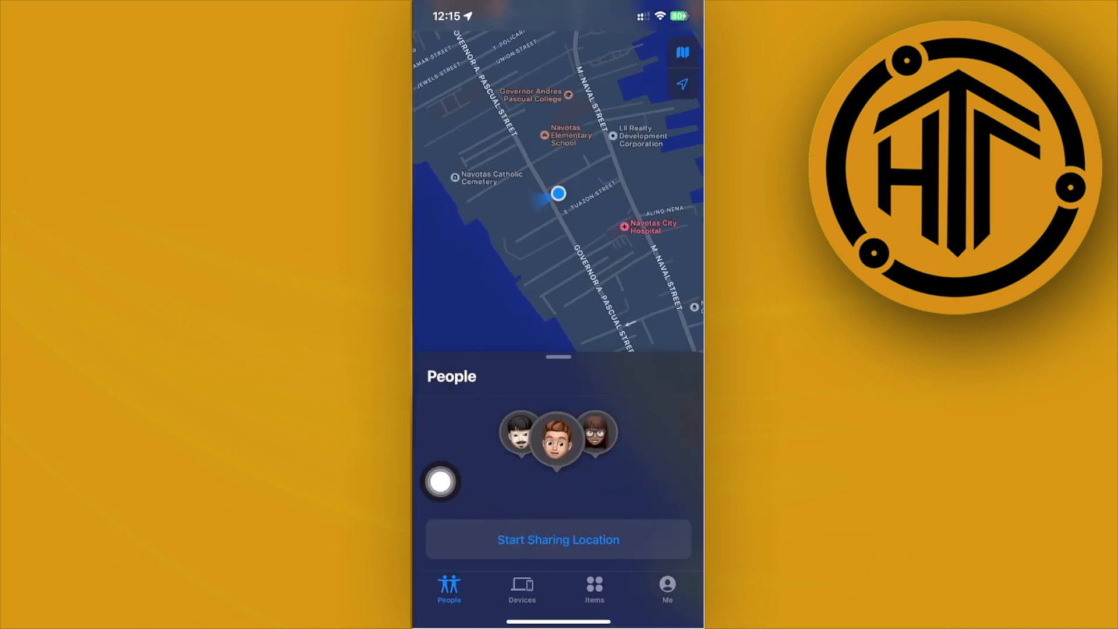
{"action": "left_click", "coordinate": [594, 590]}
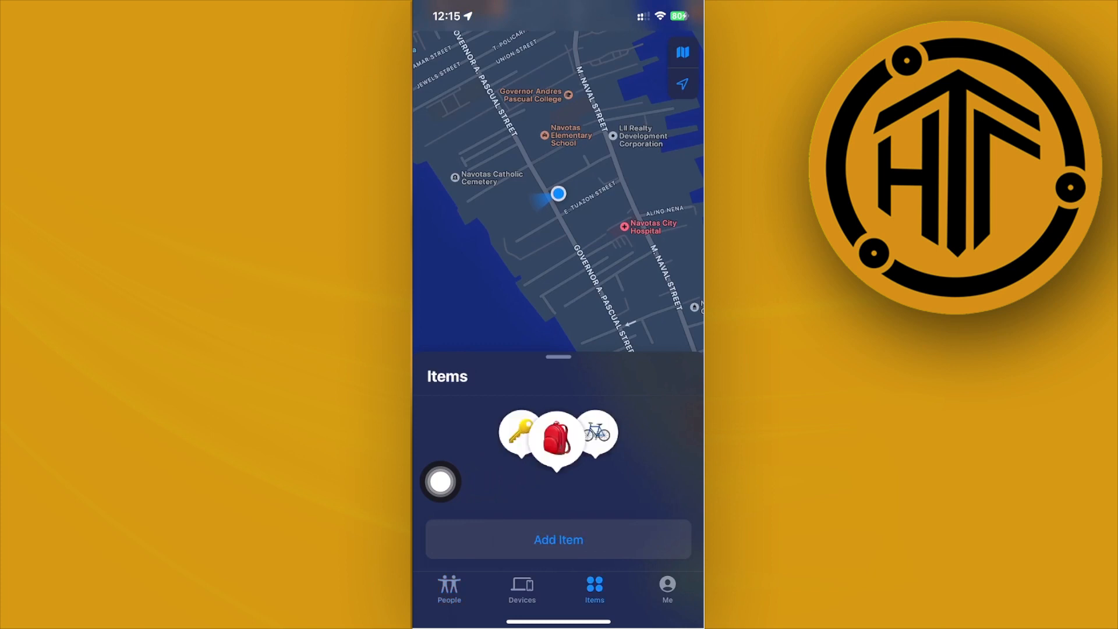
{"action": "left_click", "coordinate": [521, 590]}
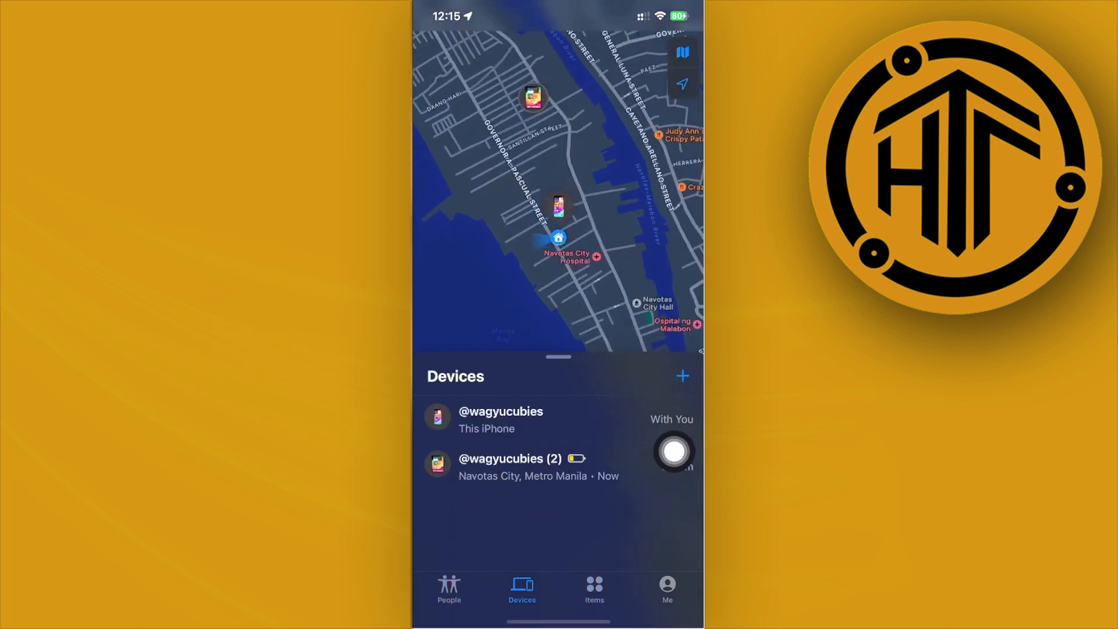
{"action": "left_click", "coordinate": [682, 376]}
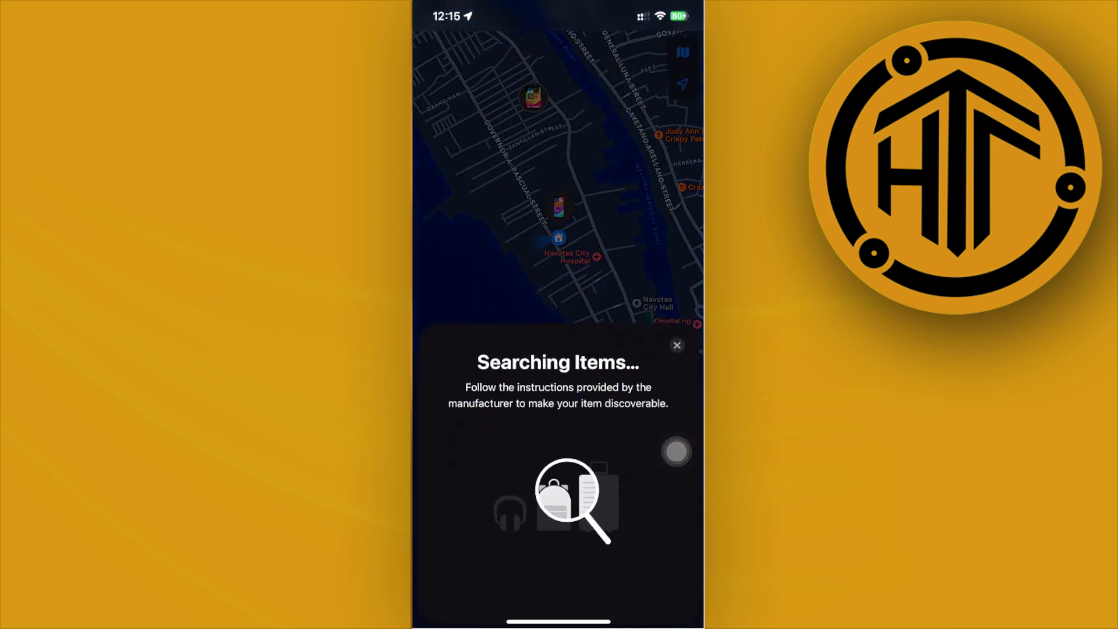
{"action": "left_click", "coordinate": [676, 346]}
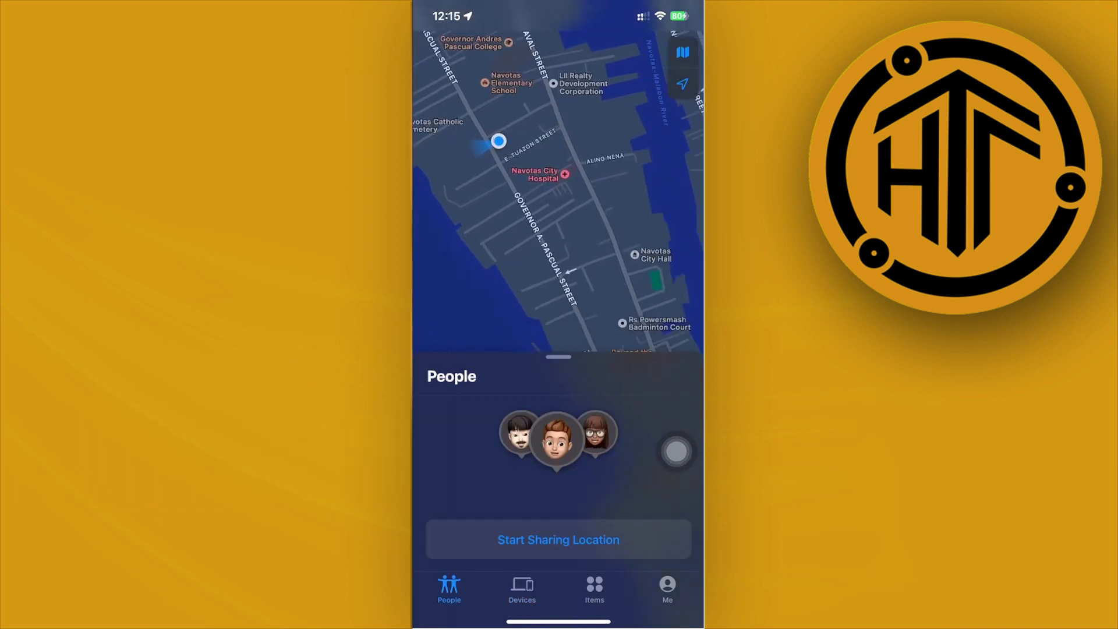
Start Sharing Location and focus the To: field so the contact list appears
{"action": "left_click", "coordinate": [558, 539]}
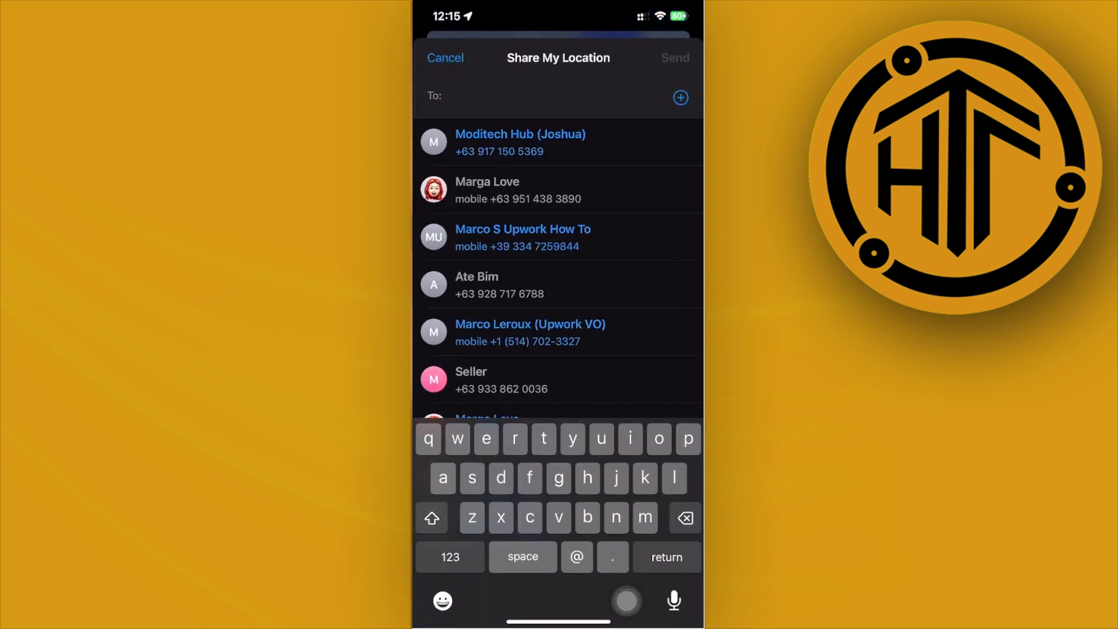
{"action": "left_click", "coordinate": [500, 96]}
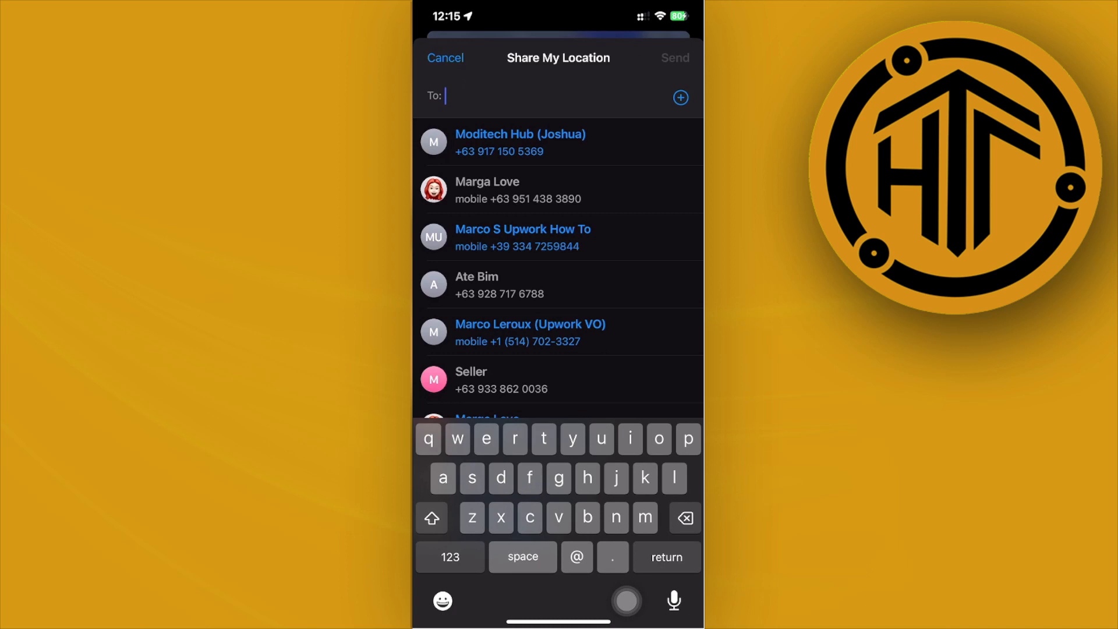